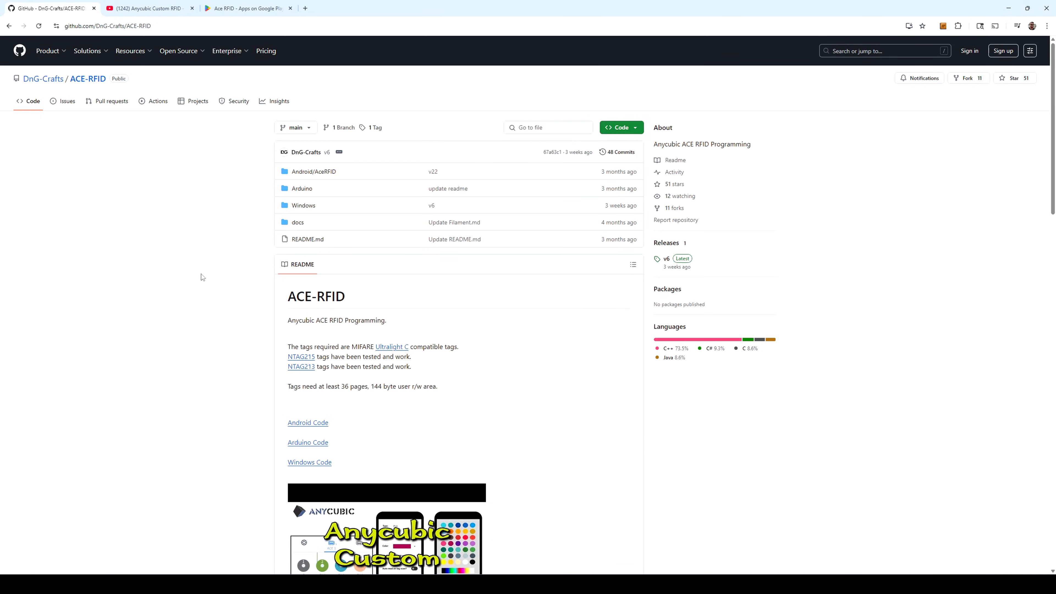
Step: Read the spool tag so it shows PLA High Speed, 1 KG, grey with its Tag ID
scroll("down", 3)
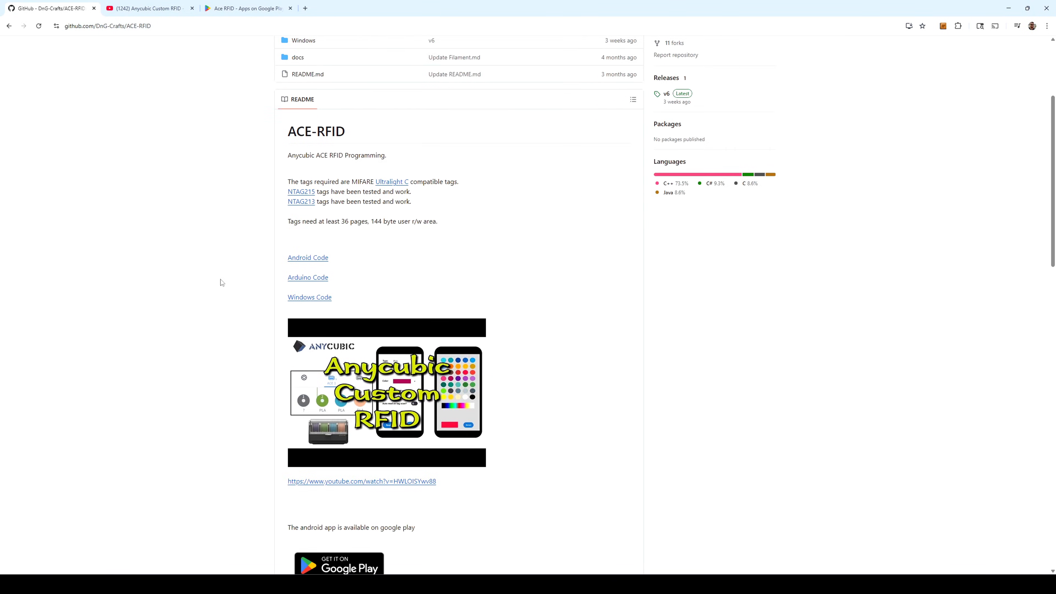
scroll("down", 3)
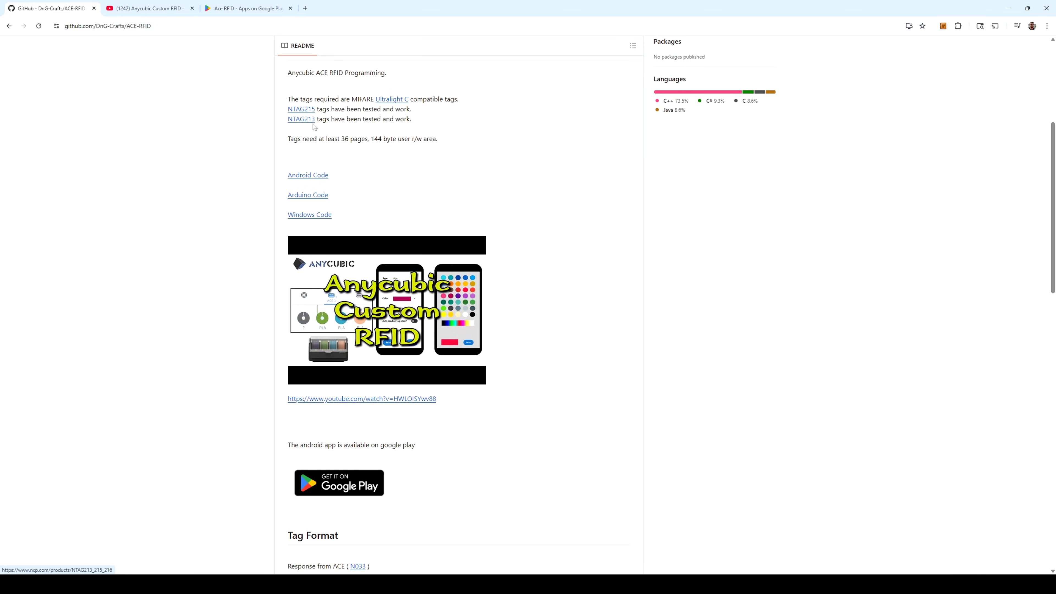
left_click(246, 9)
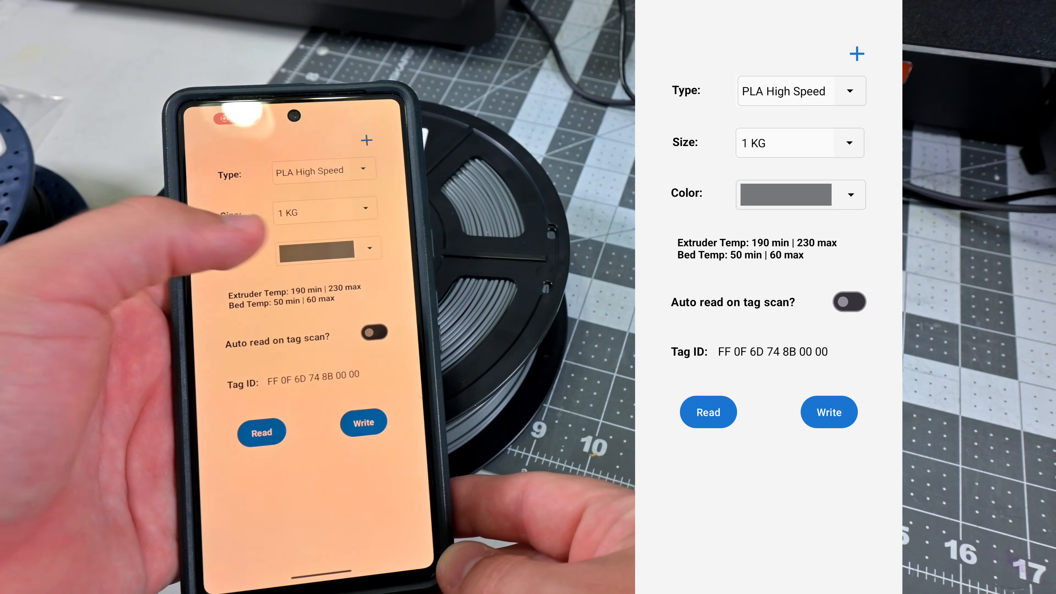
Step: Show the filament type choices (PETG, PLA, PLA+, PLA Silk, TPU) for the tan spool's tag
left_click(799, 143)
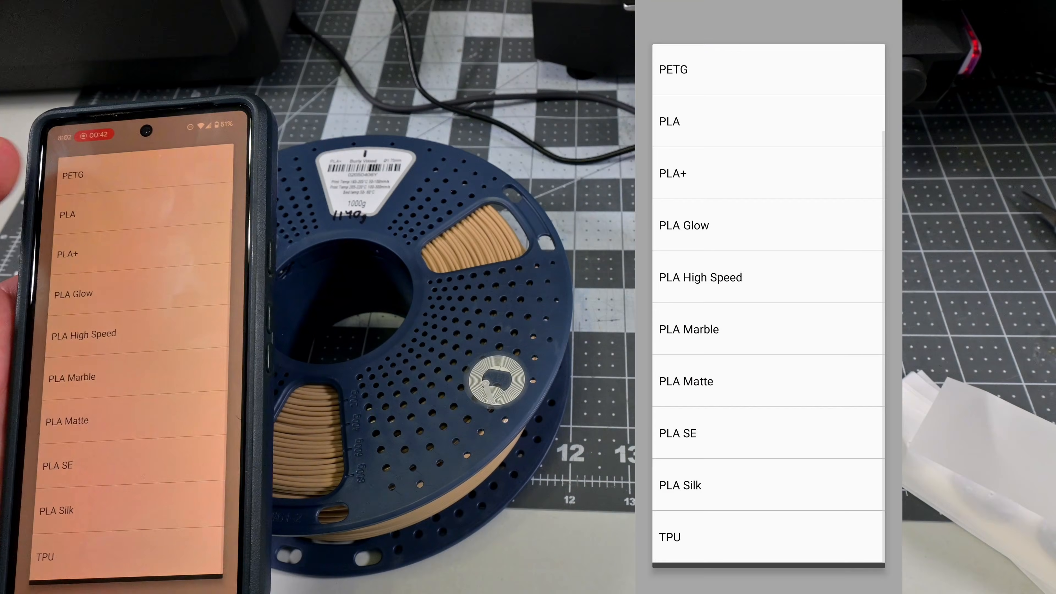
left_click(672, 173)
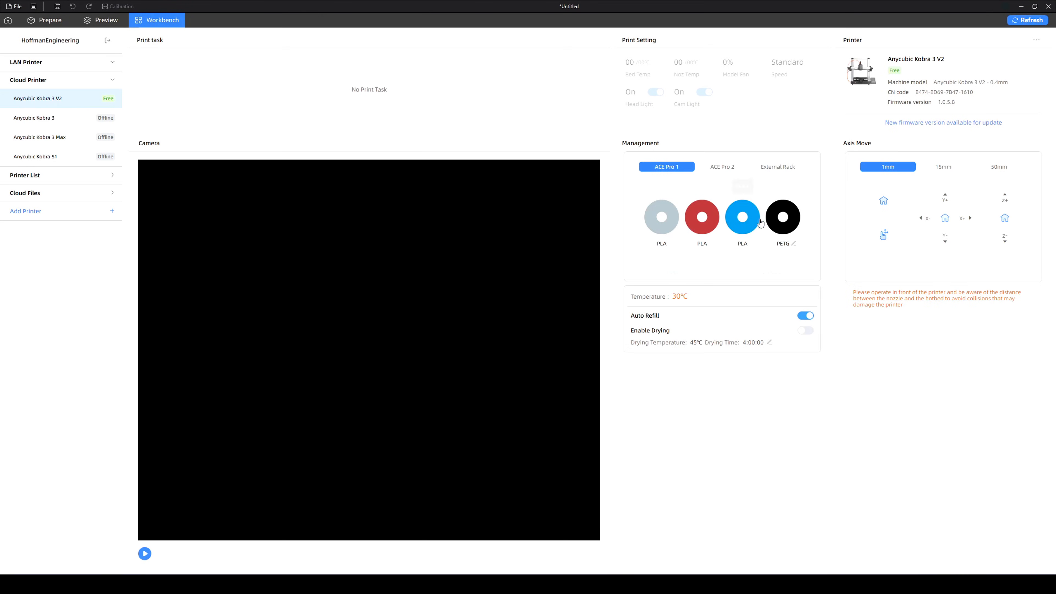
mouse_move(661, 217)
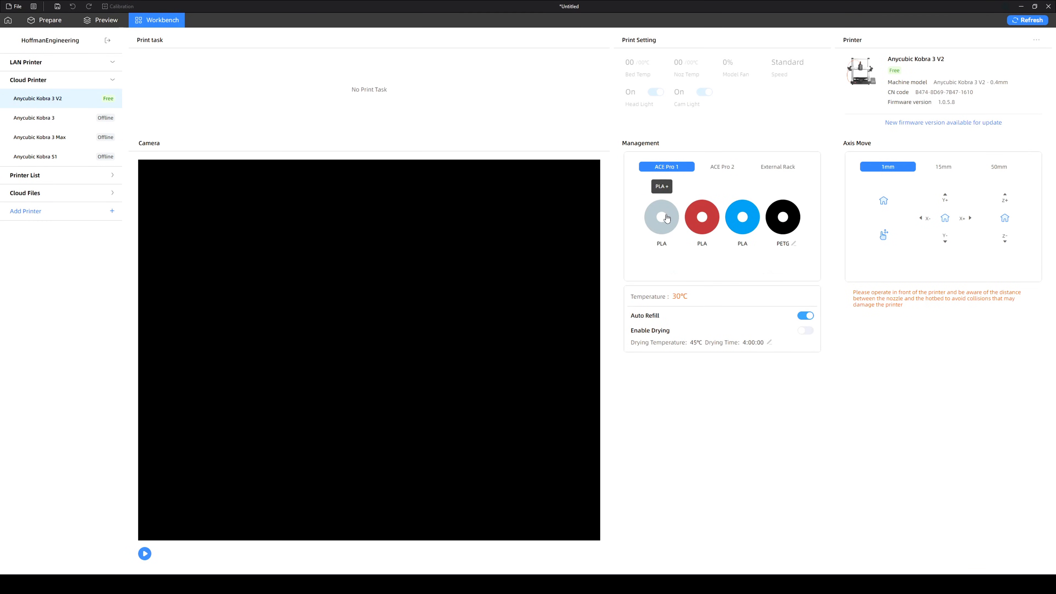
Step: Return from the ACE Pro 1 slot overview to the Prepare workspace for the Kobra 3 V2
left_click(45, 20)
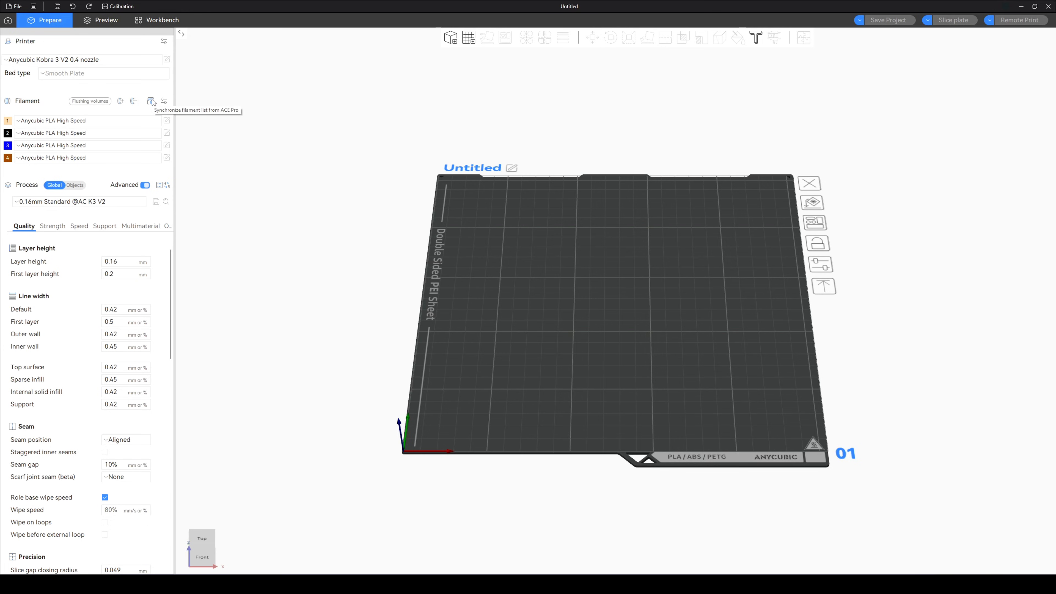
Step: Sync the filament slots from the ACE Pro: grey PLA, red PLA High Speed, blue PLA, black PETG
left_click(150, 101)
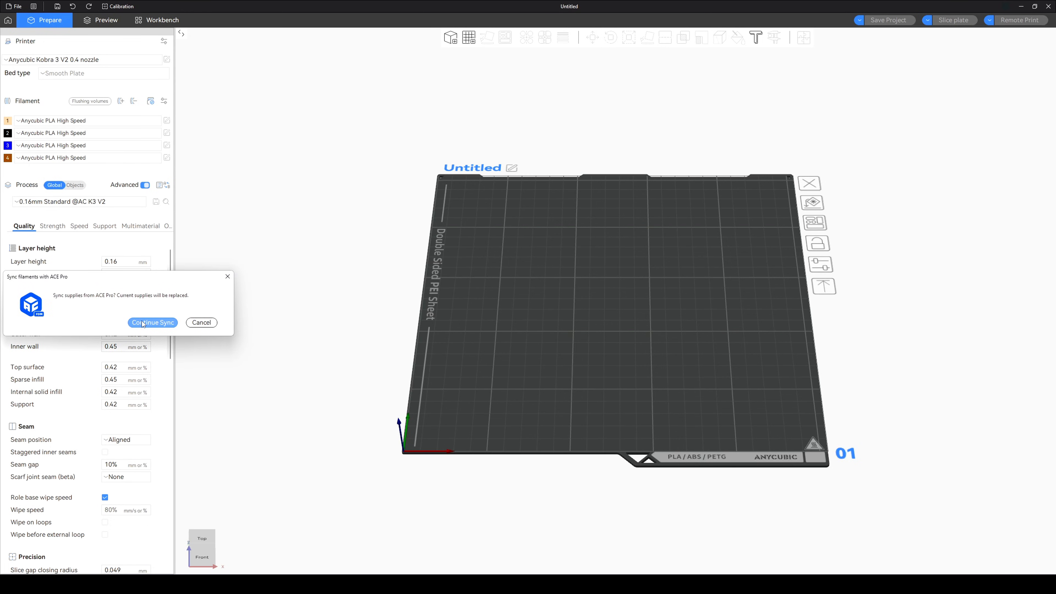
left_click(153, 322)
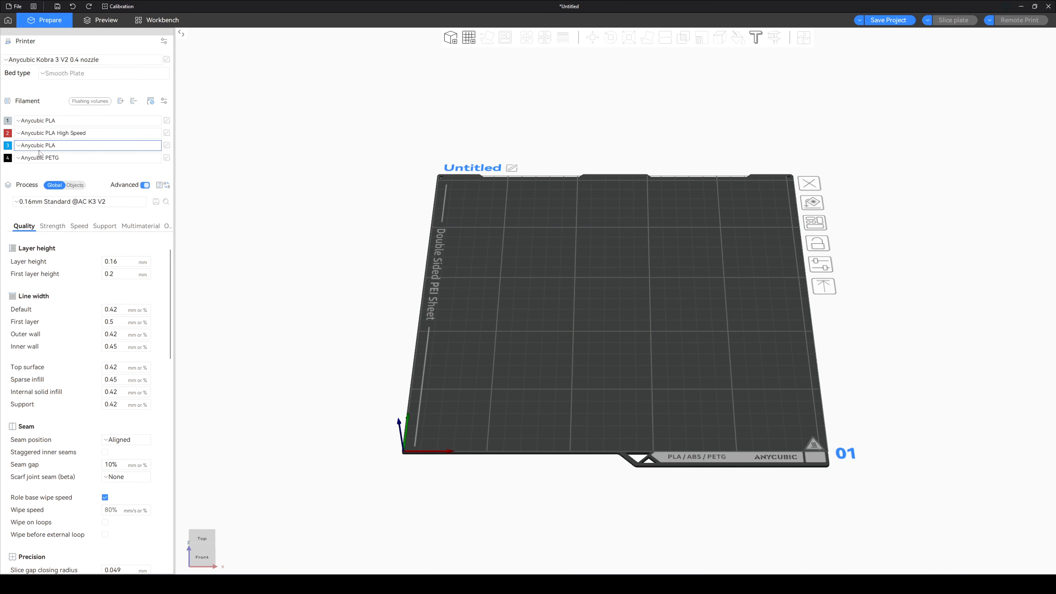
left_click(87, 120)
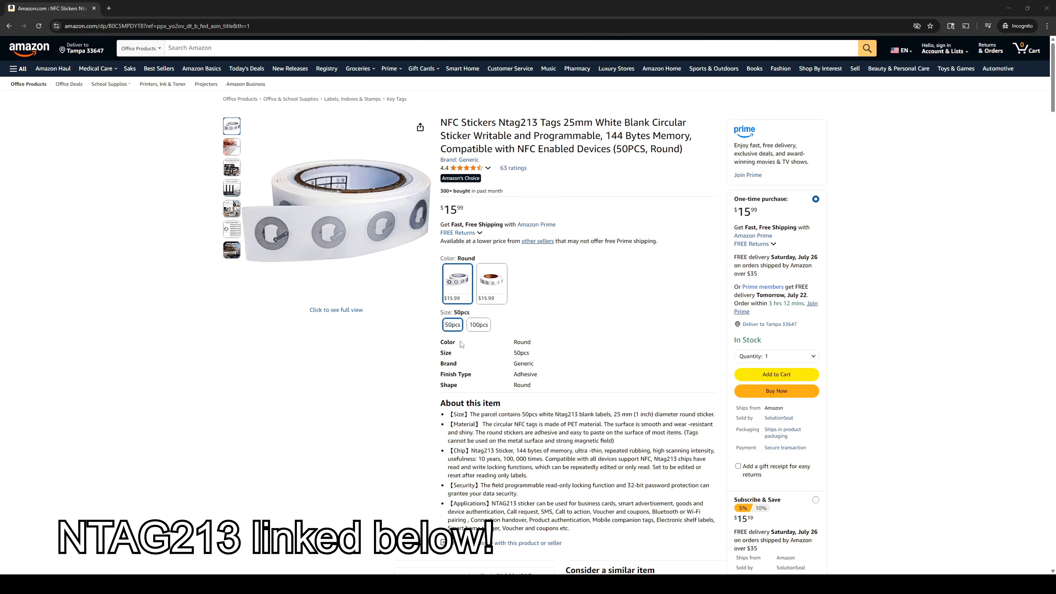
Step: Select the 100pcs pack of round NTAG213 NFC stickers at $29.99
left_click(478, 325)
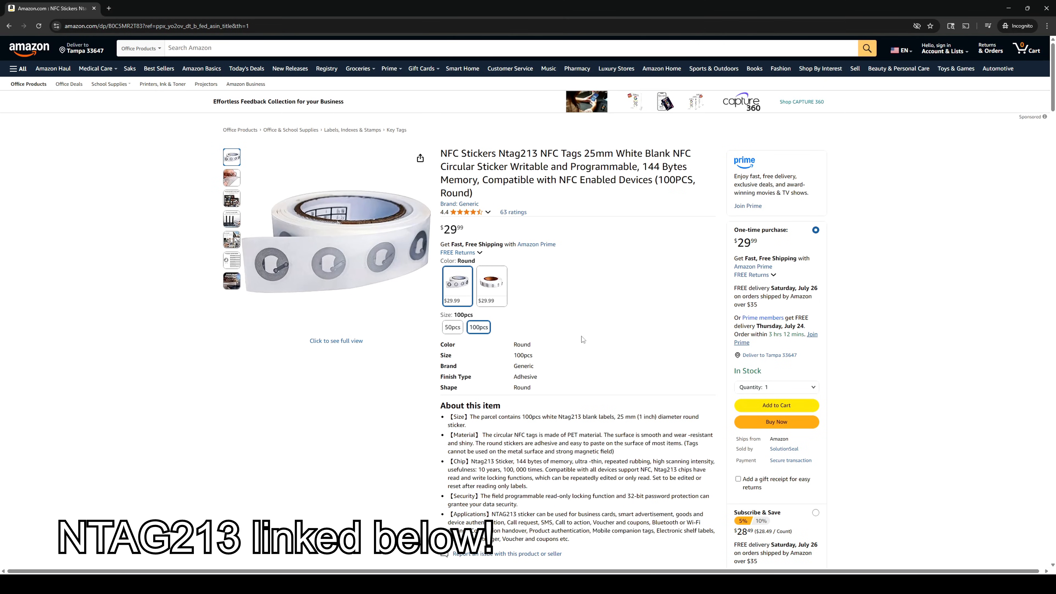
mouse_move(572, 337)
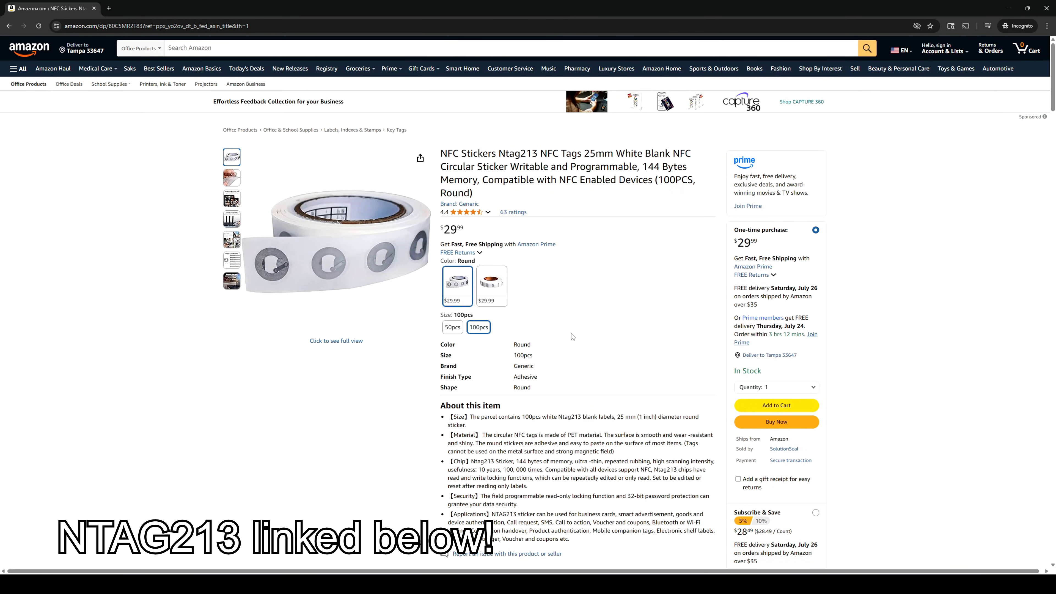
mouse_move(568, 331)
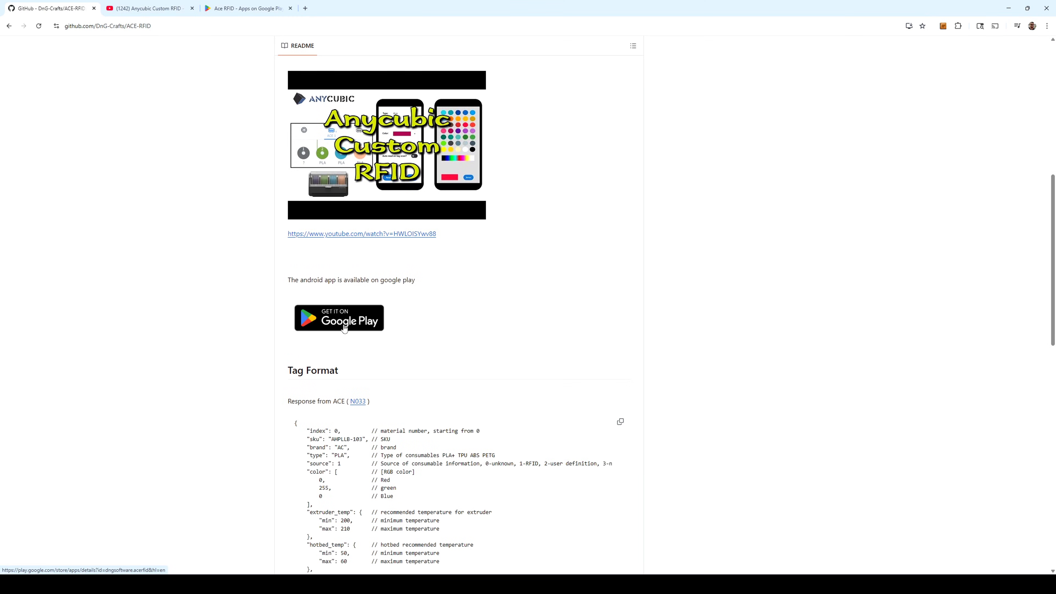
scroll("down", 3)
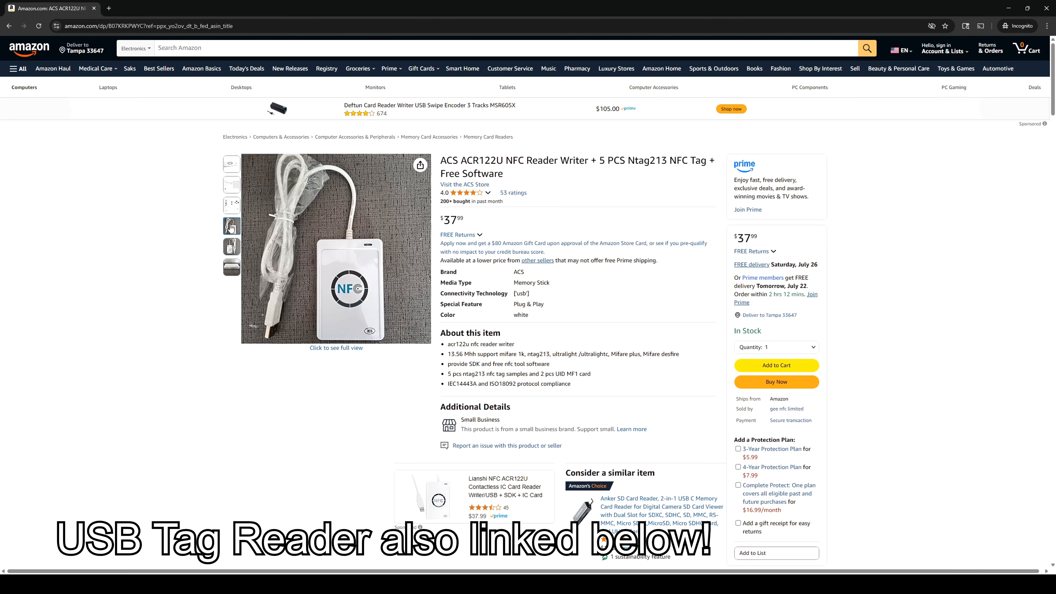
Step: Show the boxed-packaging photo of the ACS ACR122U NFC reader/writer
left_click(231, 267)
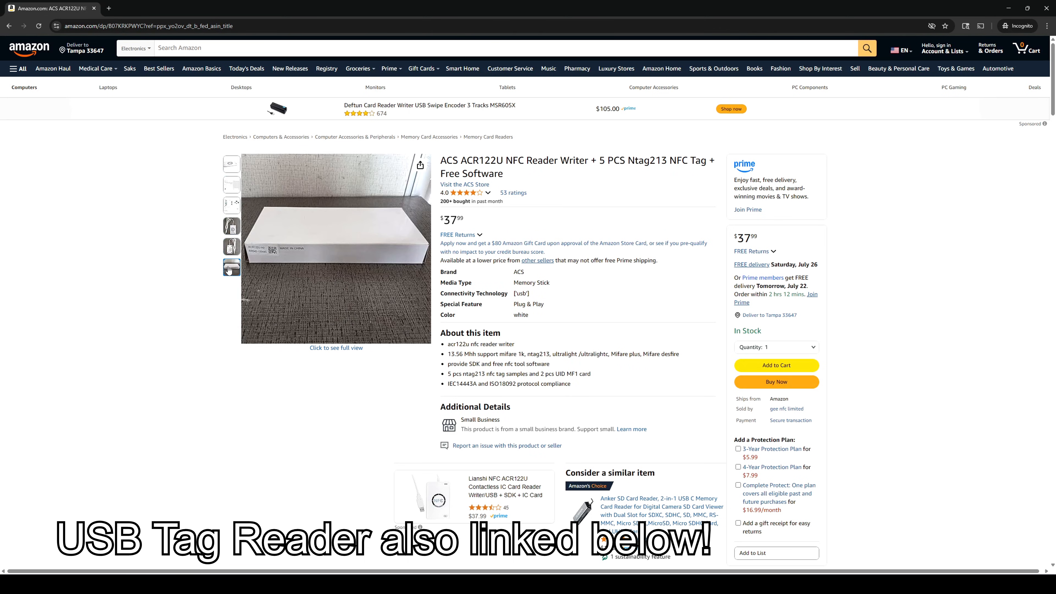